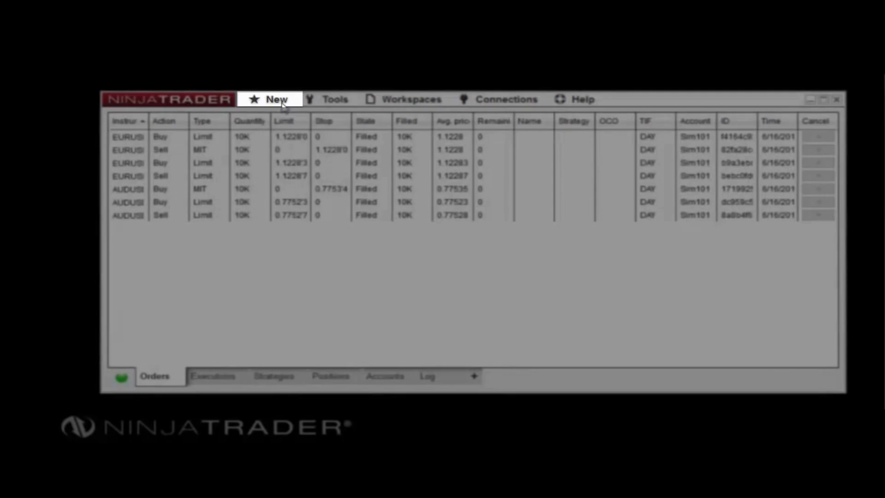
Step: Browse the New menu, then switch to the Tools menu and hover its Import submenu
left_click(276, 99)
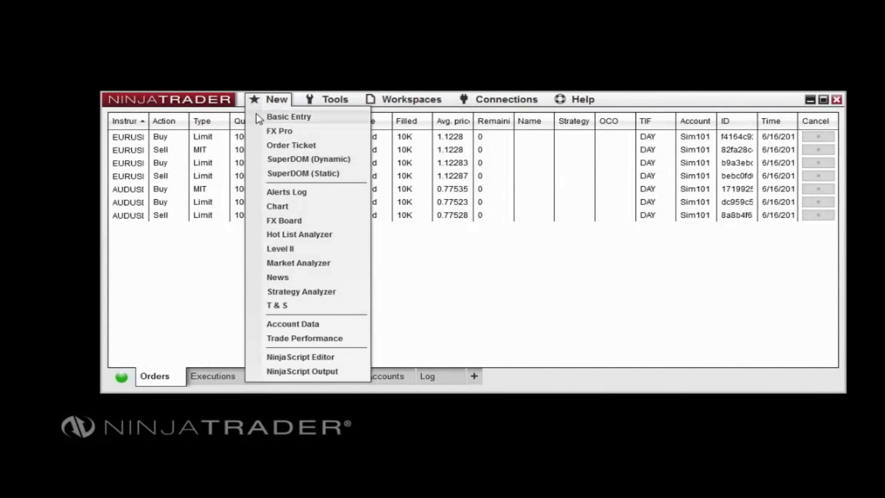
mouse_move(260, 206)
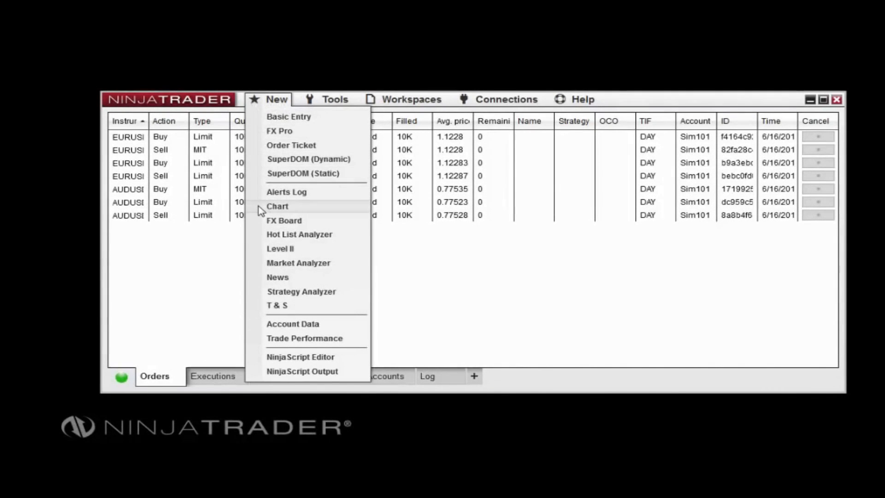
mouse_move(259, 226)
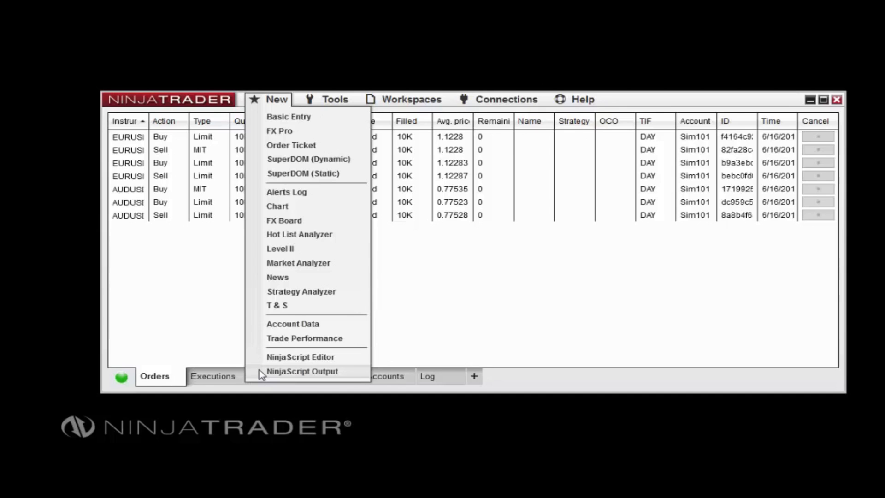
left_click(334, 98)
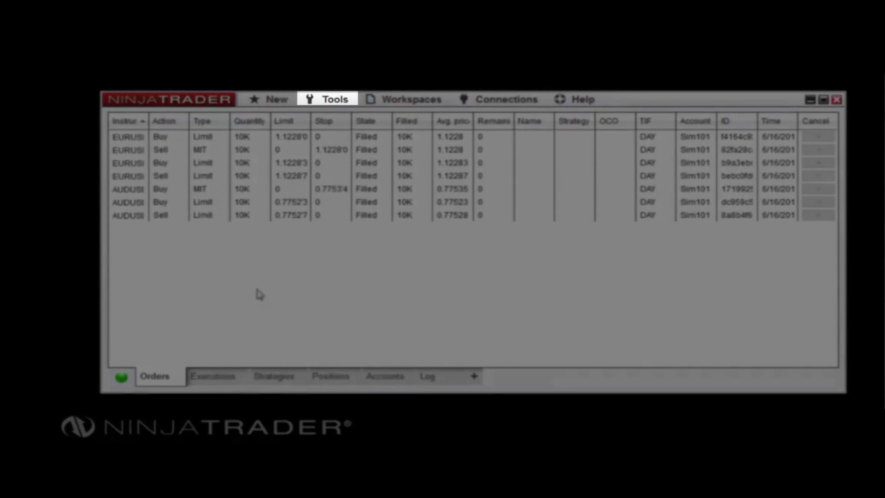
left_click(334, 99)
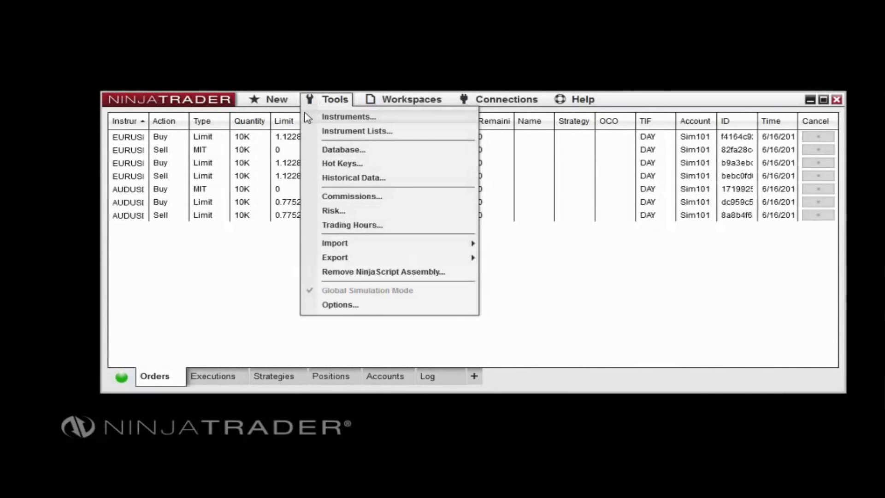
mouse_move(308, 119)
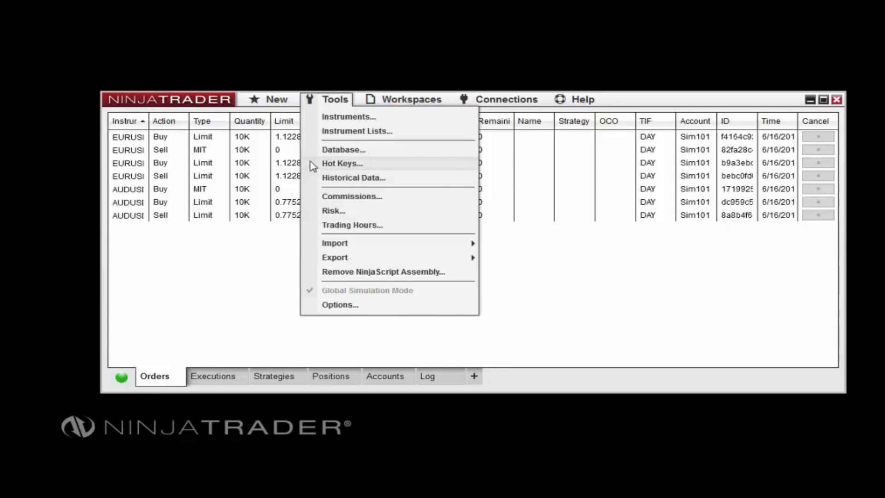
left_click(343, 149)
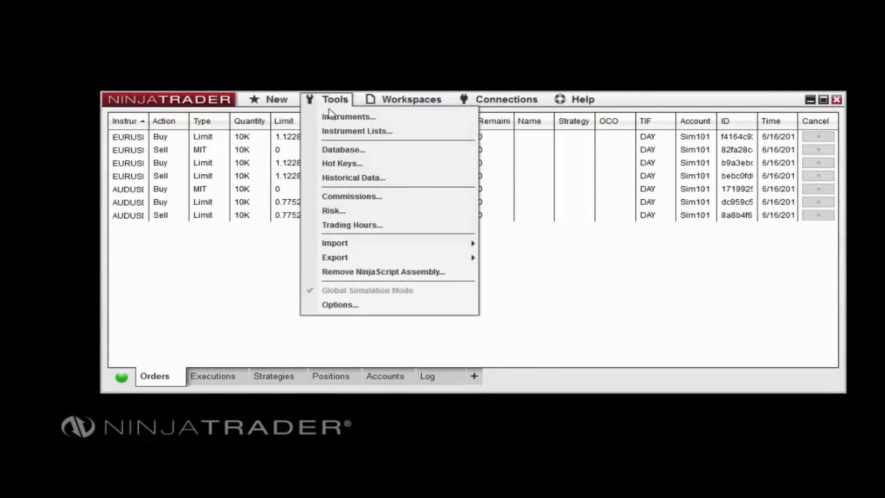
mouse_move(334, 242)
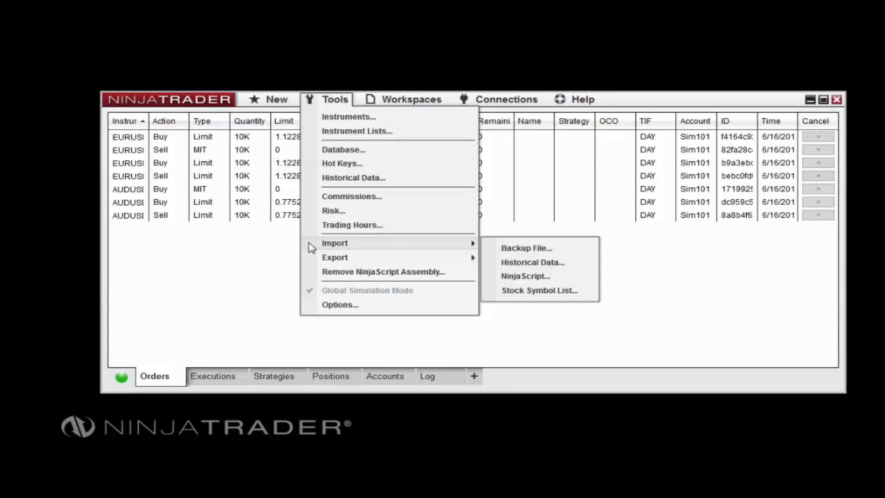
mouse_move(440, 298)
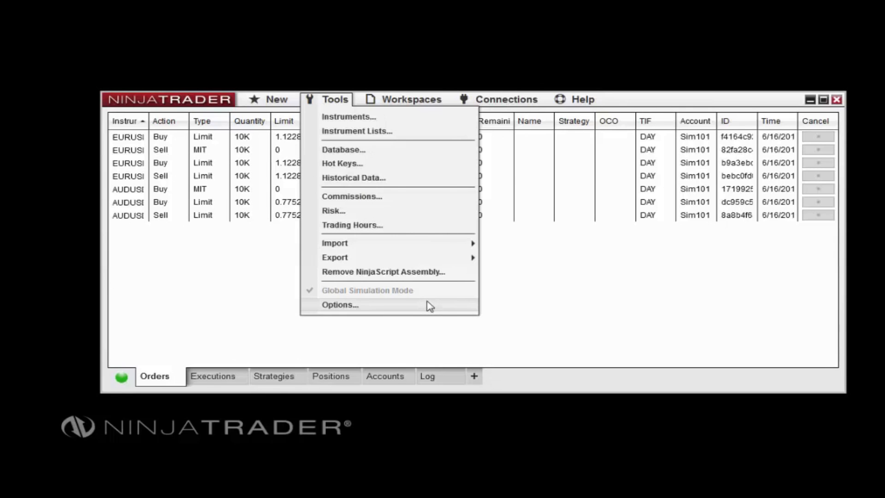
Step: Show the Strategies category in the Options dialog
left_click(340, 304)
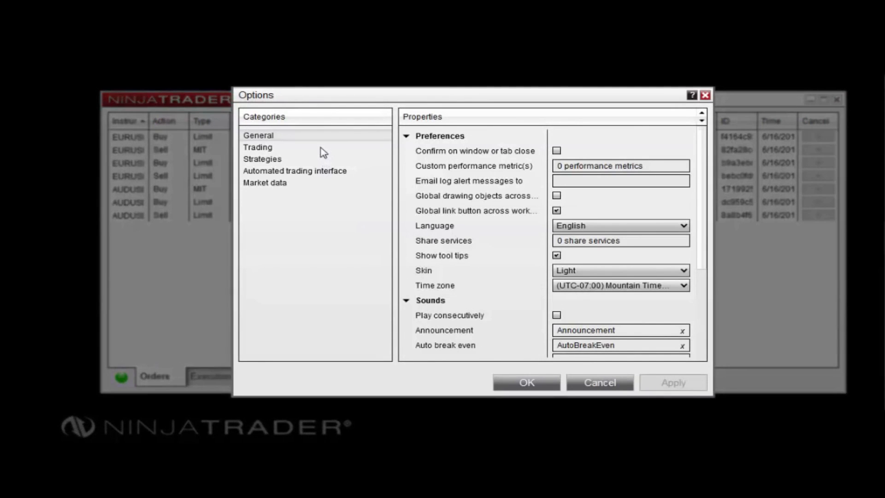
left_click(262, 159)
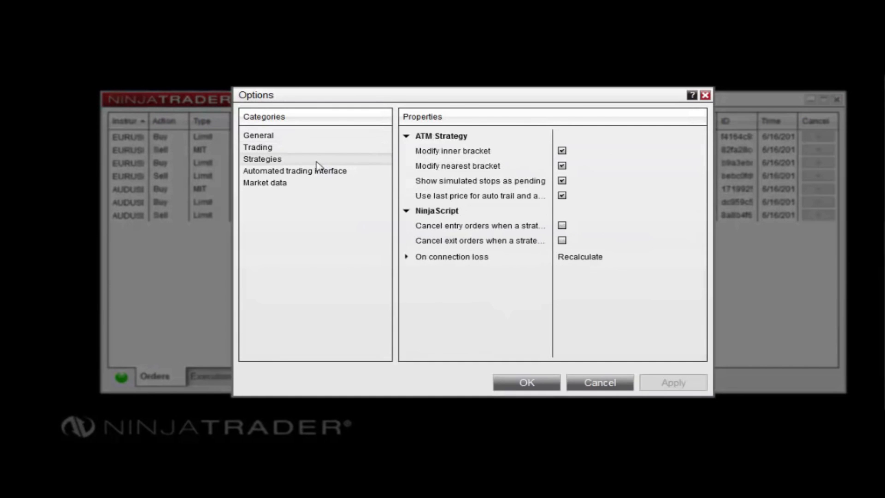
left_click(294, 171)
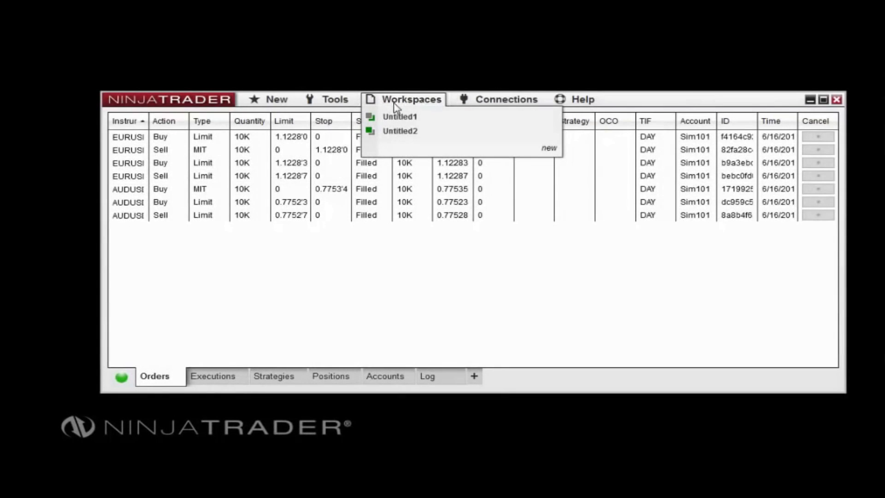
mouse_move(399, 116)
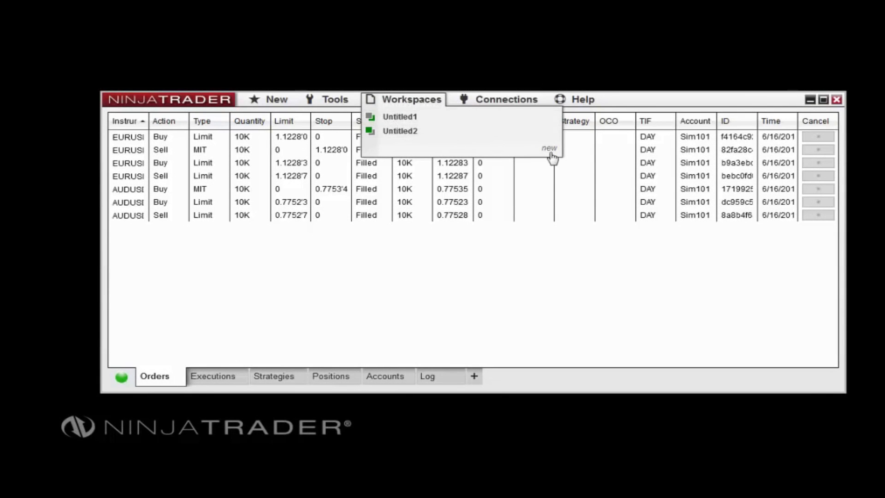
Step: Create workspace Untitled3 and confirm it in the Workspaces list
left_click(549, 148)
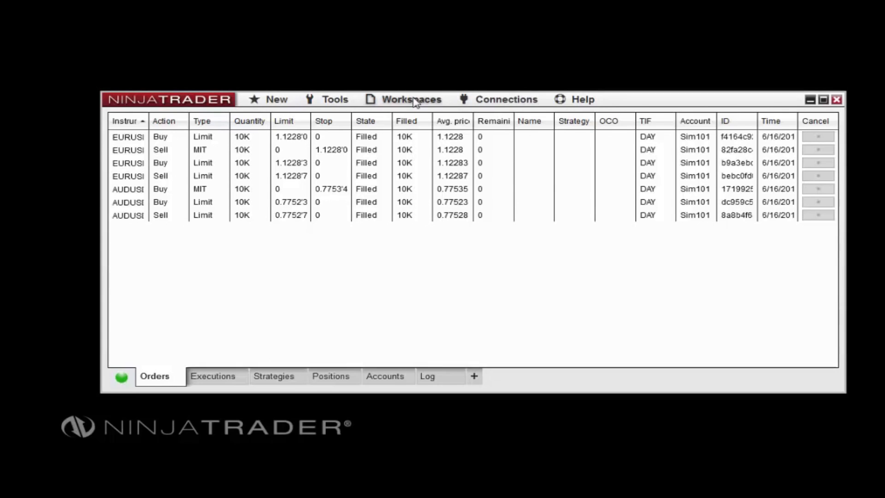
left_click(411, 98)
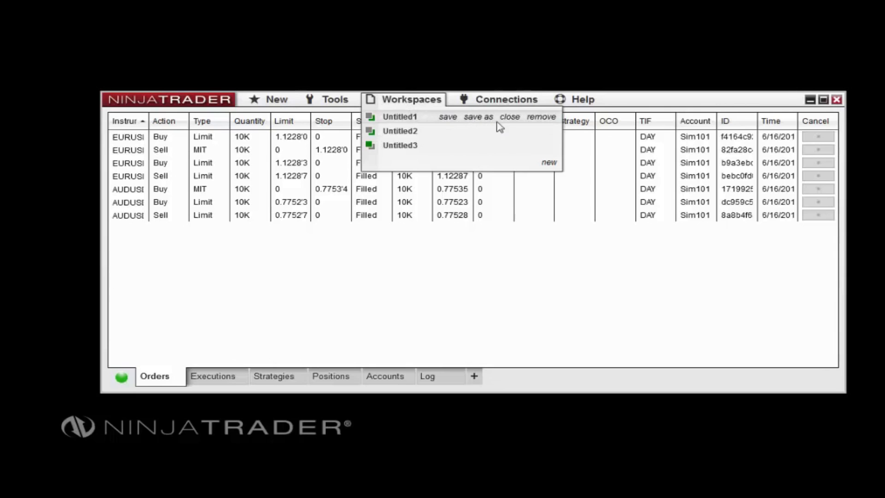
mouse_move(541, 118)
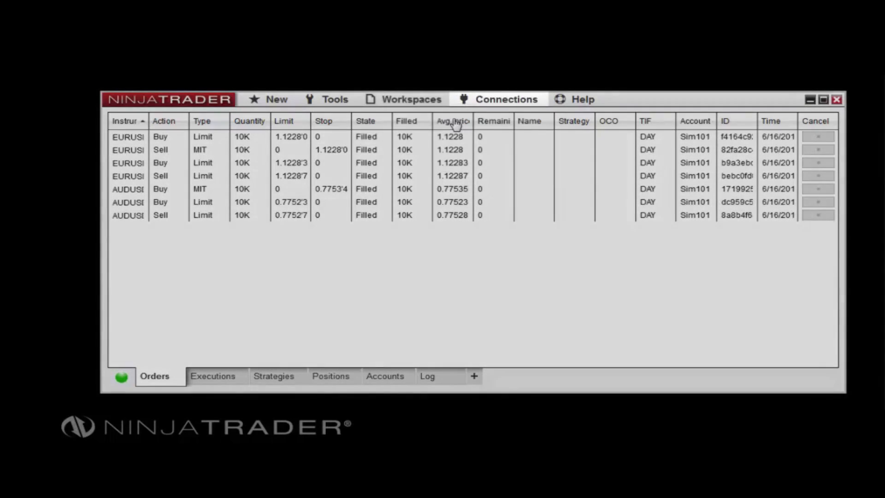
mouse_move(452, 120)
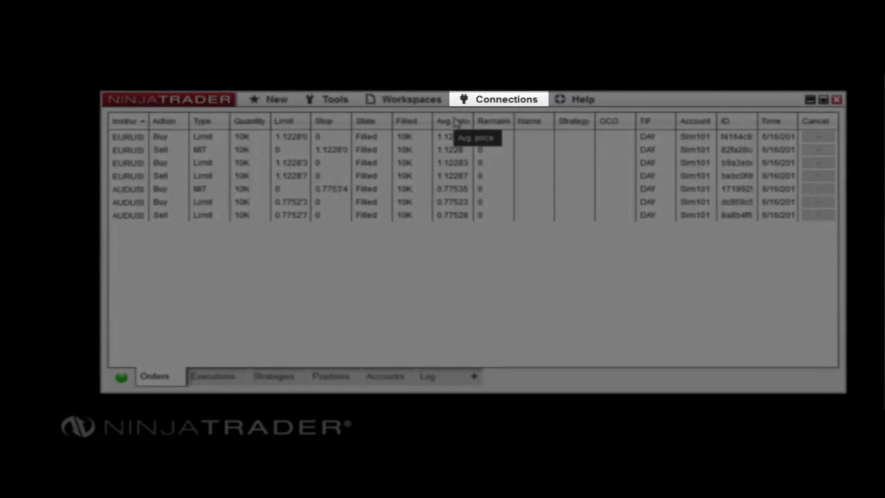
left_click(505, 100)
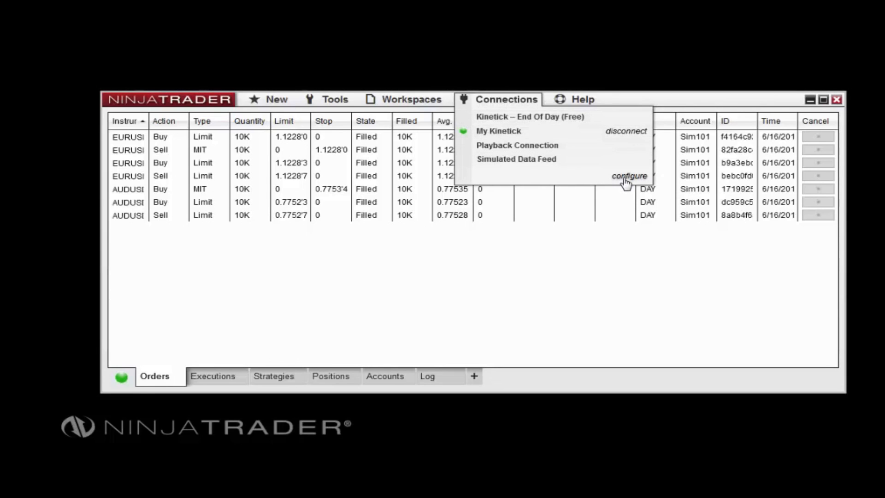
left_click(629, 175)
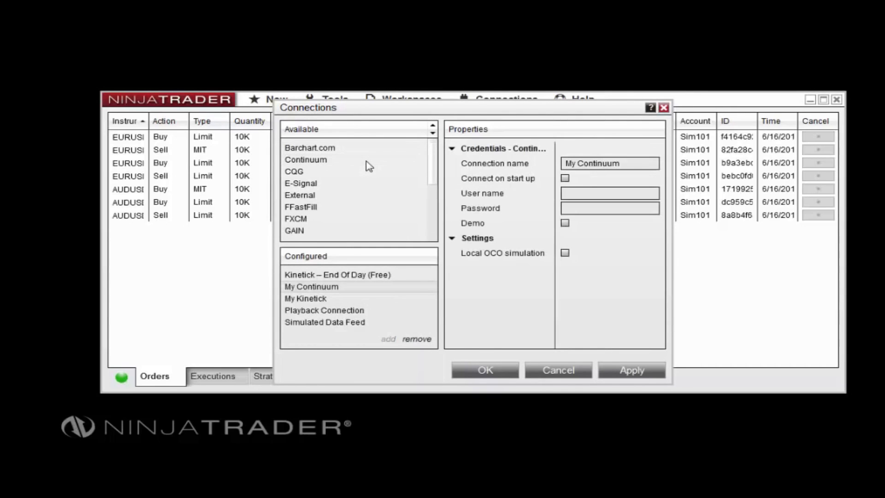
mouse_move(367, 241)
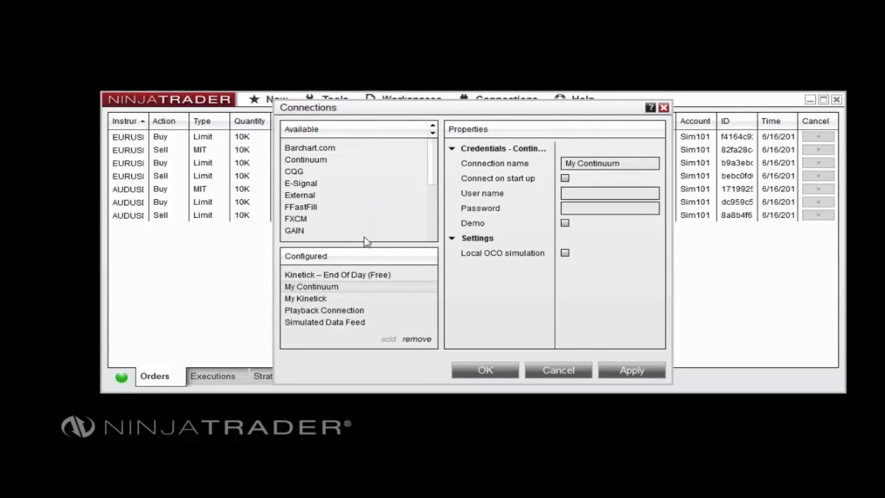
mouse_move(482, 275)
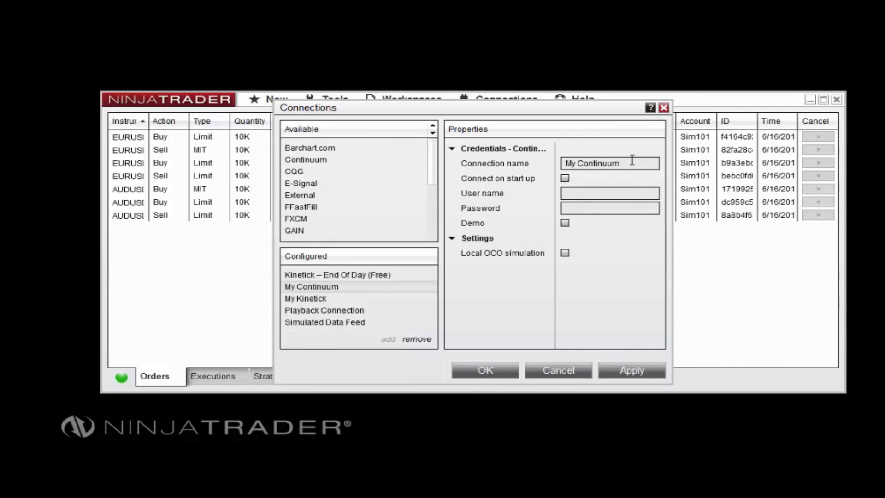
left_click(609, 193)
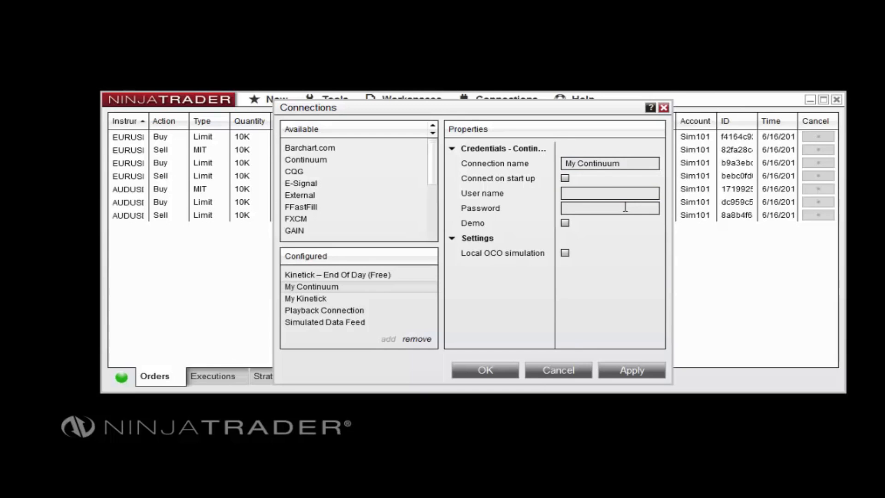
left_click(484, 371)
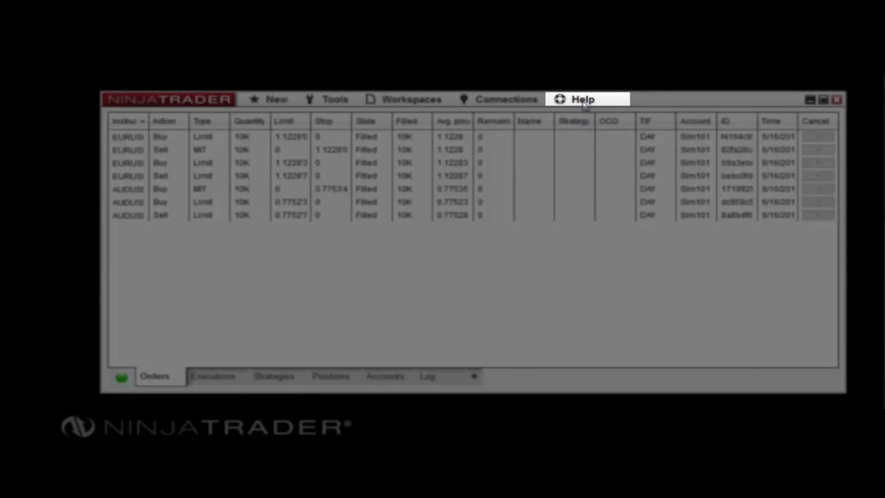
left_click(583, 99)
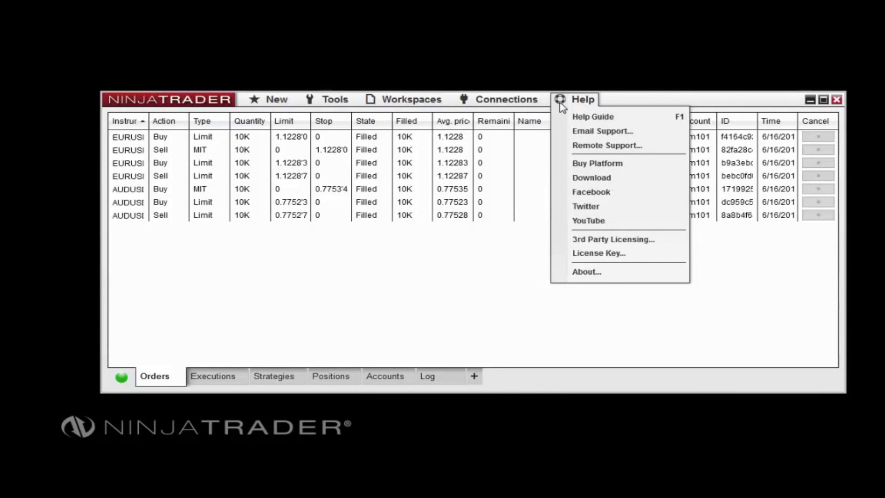
mouse_move(559, 119)
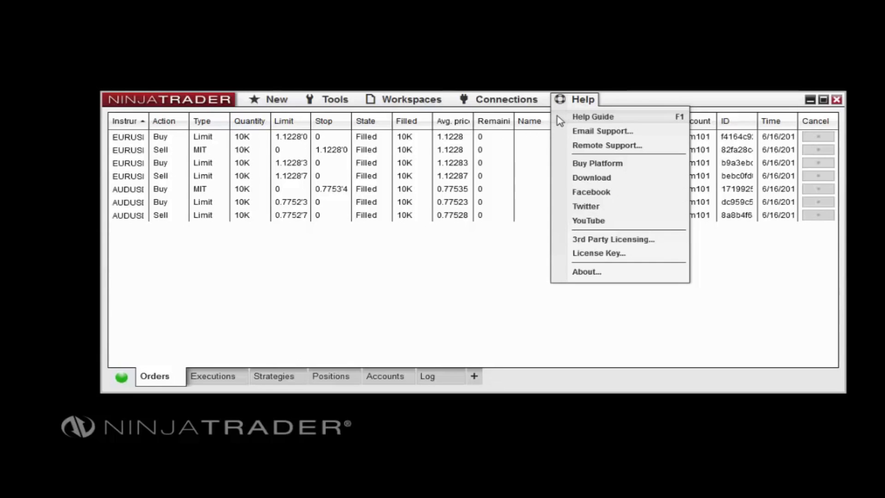
mouse_move(559, 122)
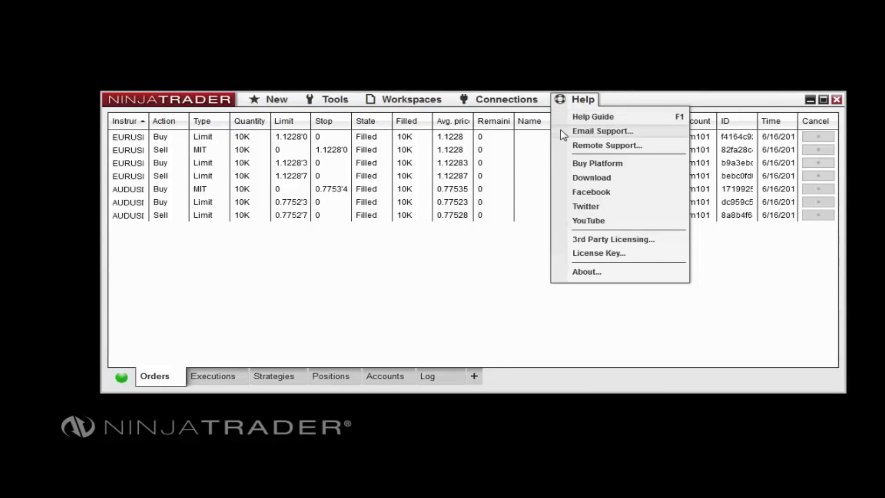
left_click(602, 130)
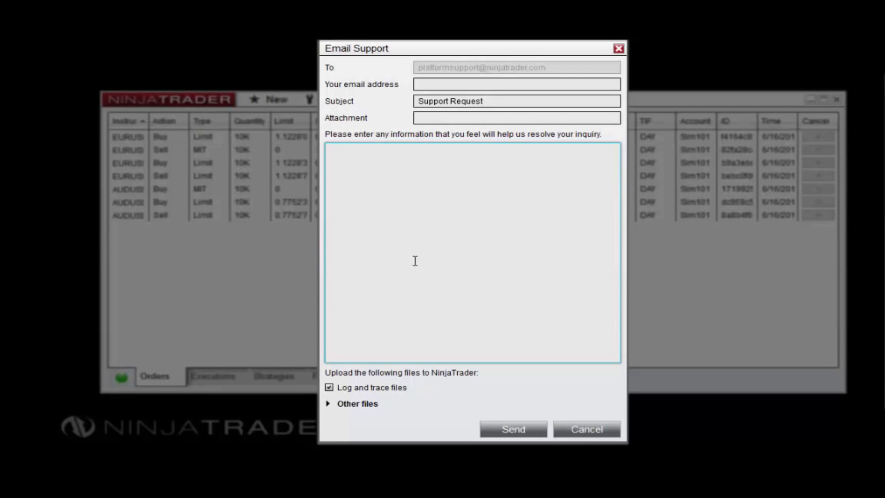
left_click(330, 403)
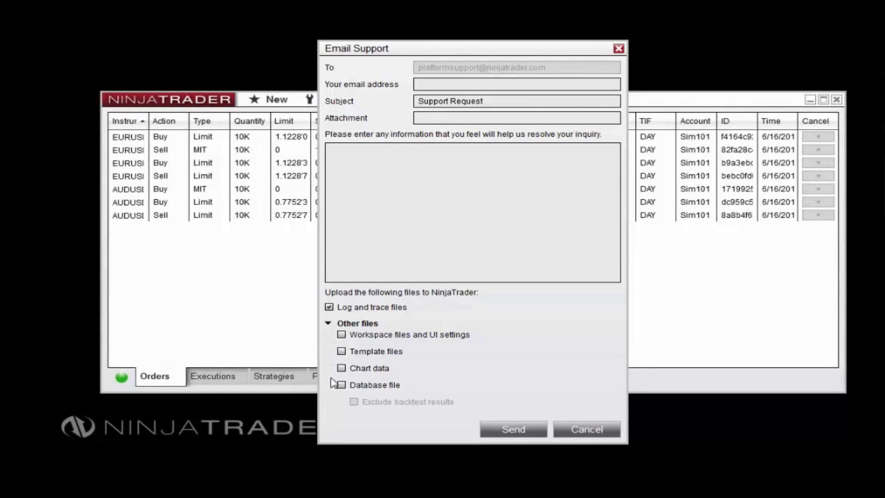
left_click(585, 429)
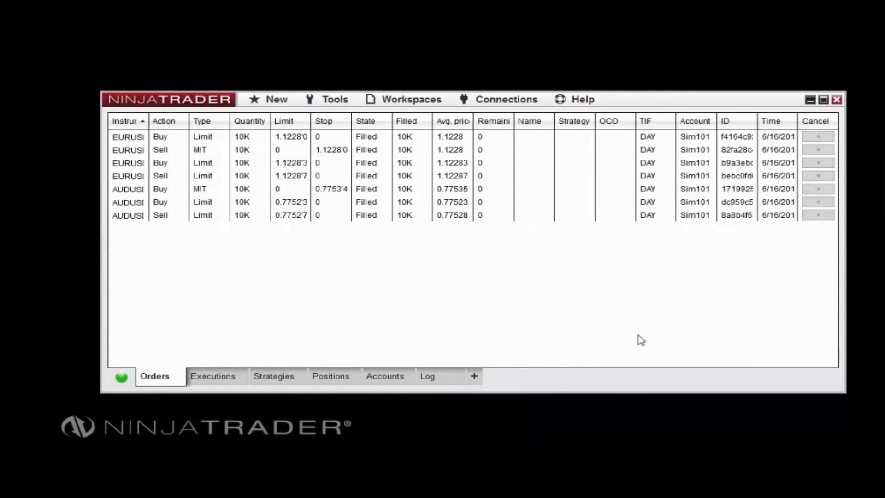
left_click(583, 99)
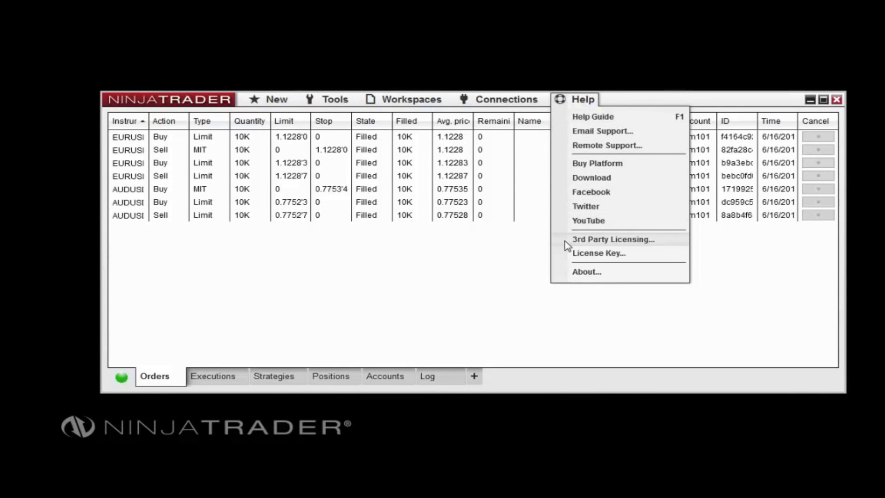
Step: Bring up the 3rd Party Licensing form asking for vendor name and user ID
left_click(613, 239)
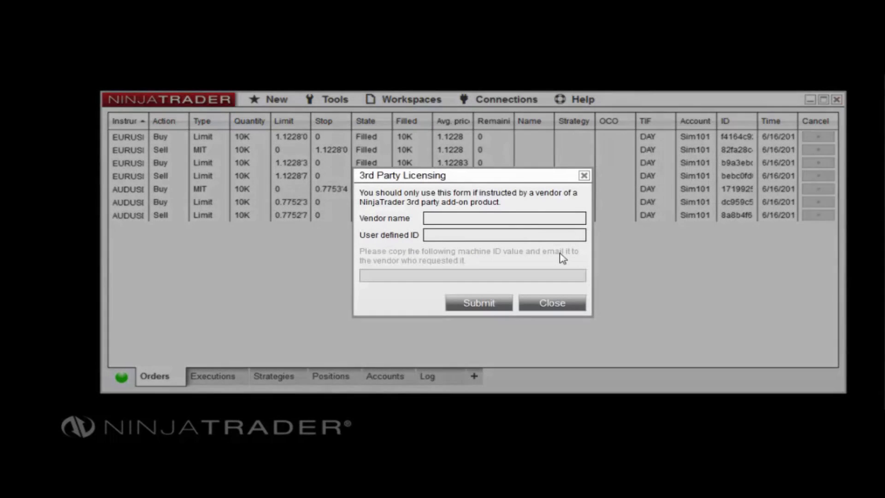